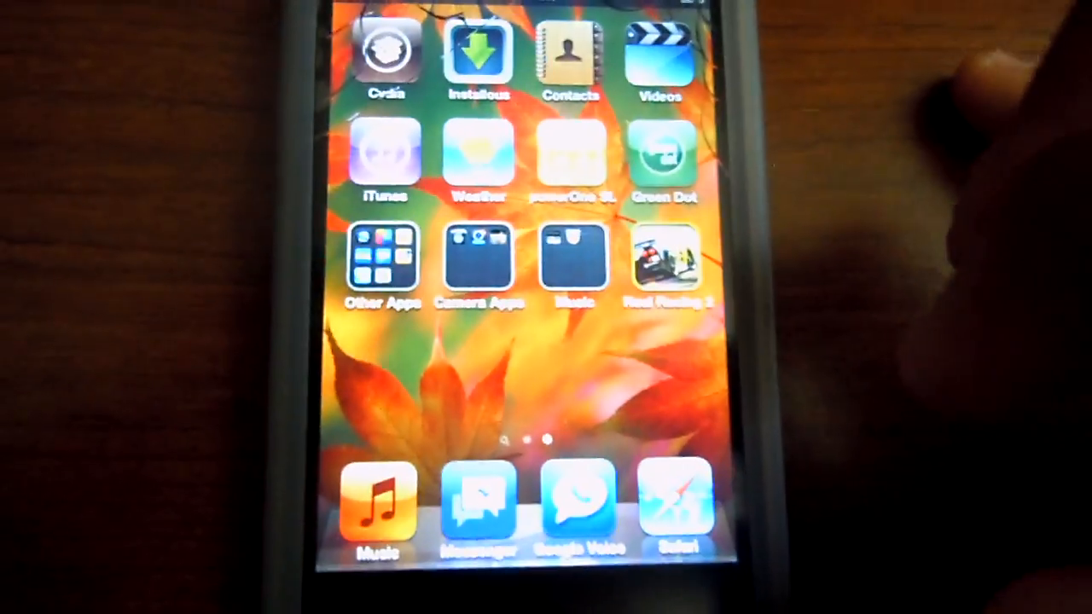
# Launch Cydia from its home screen icon.
pyautogui.click(386, 51)
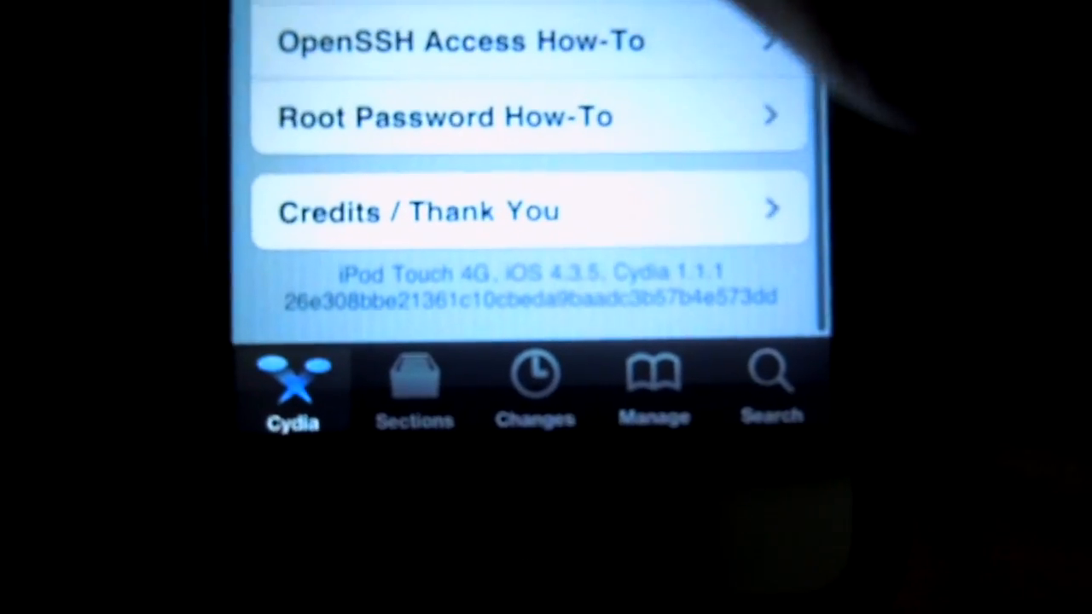
# Scroll to the bottom of Cydia's home page to show iPod Touch 4G, iOS 4.3.5, Cydia 1.1.1.
pyautogui.scroll(3)
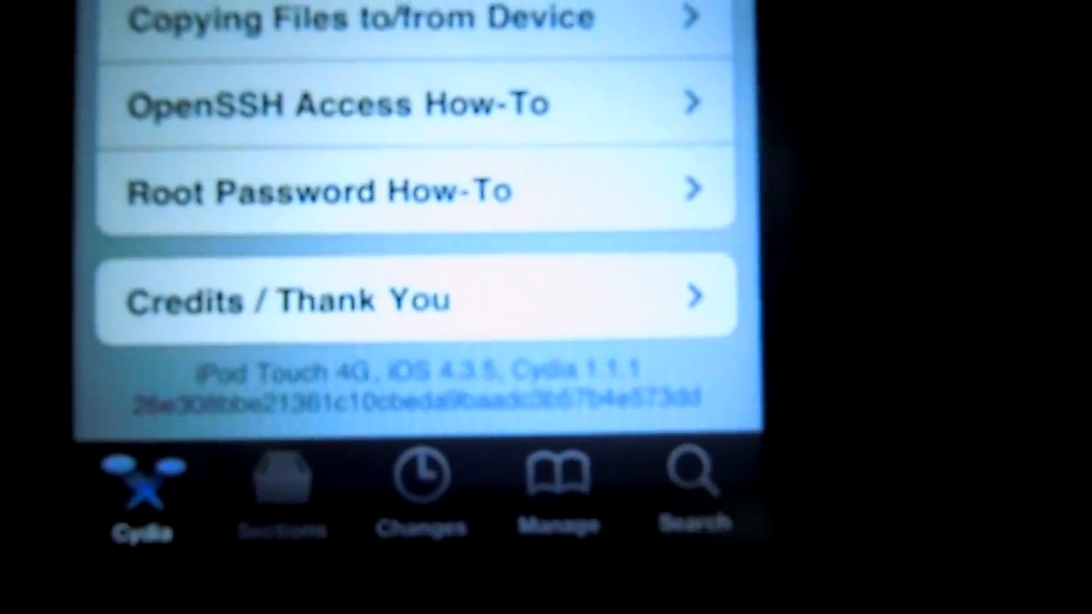